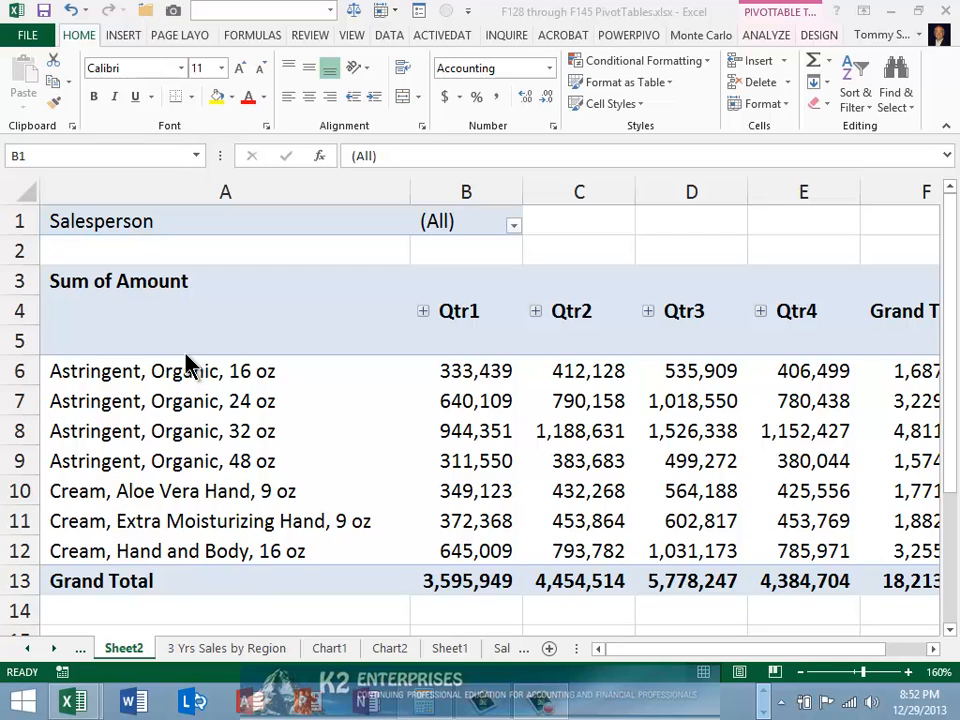
mouse_move(513, 228)
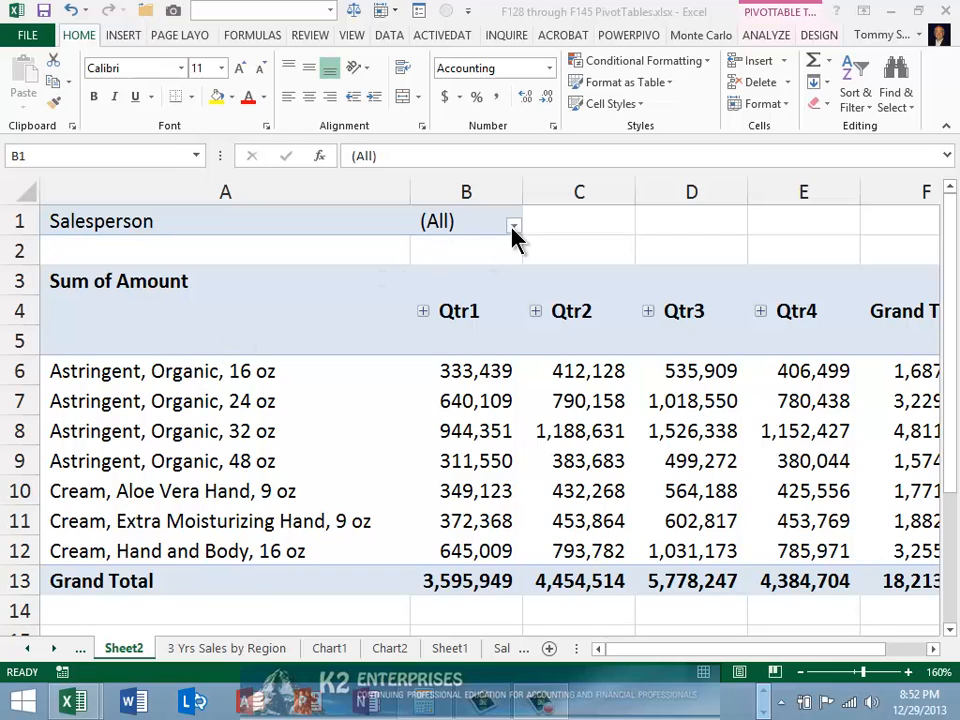
Step: Check the Salesperson filter list, show the PivotTable Field List, and refresh the PivotTable
click(513, 221)
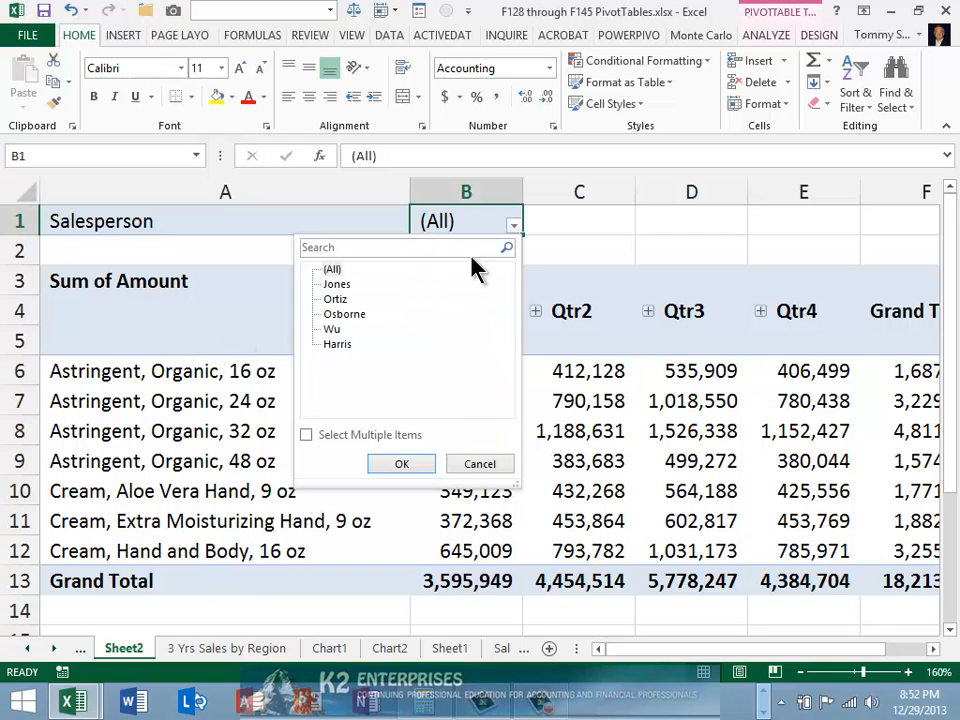
mouse_move(340, 355)
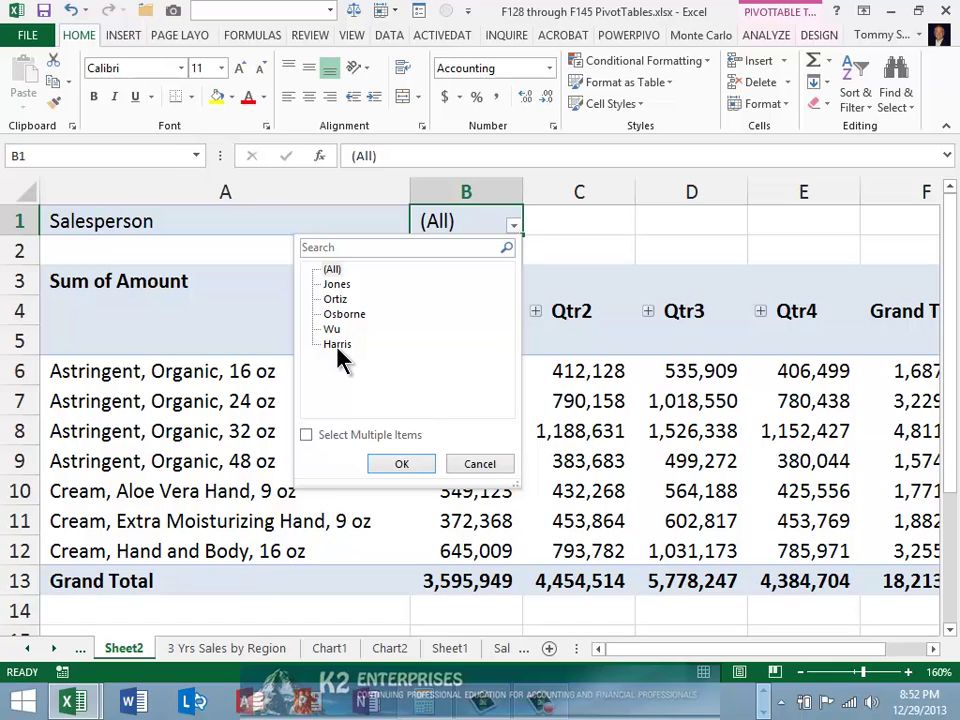
mouse_move(360, 390)
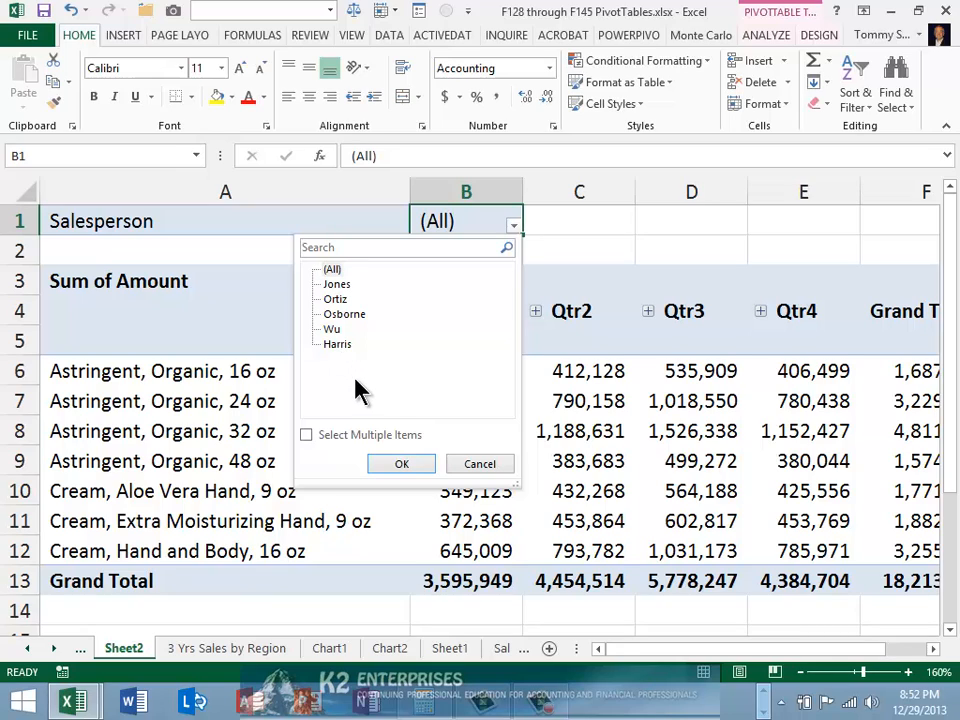
click(401, 463)
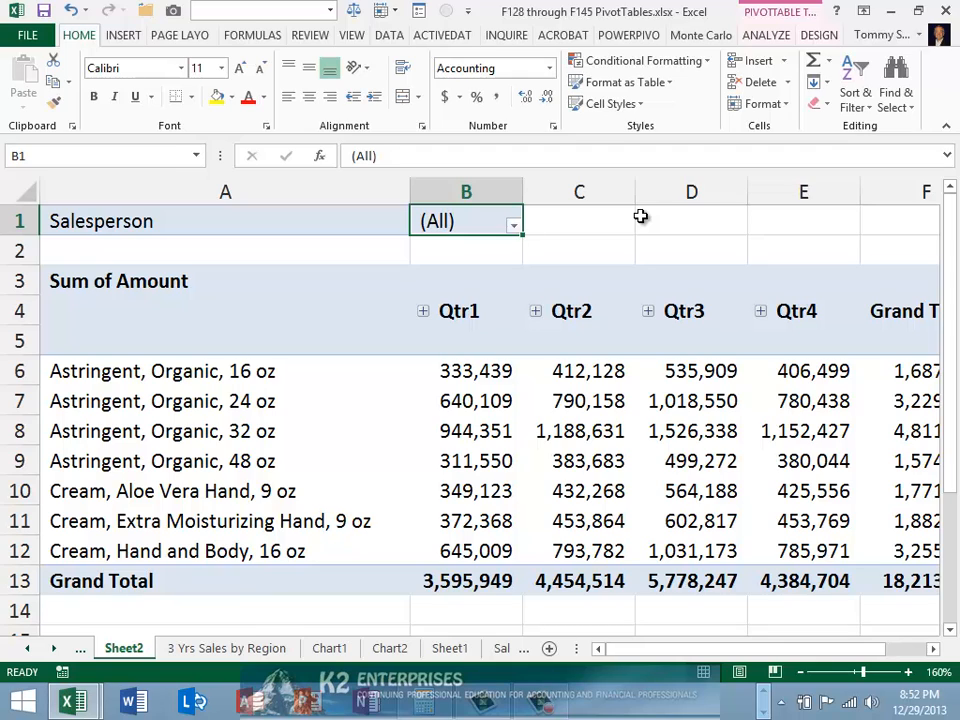
click(766, 35)
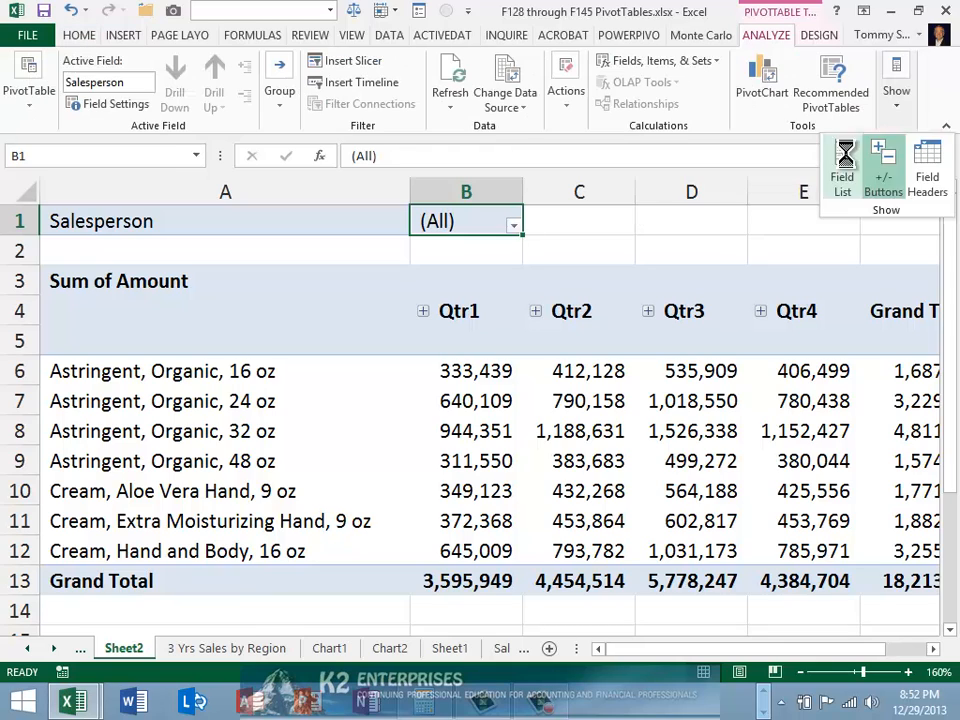
click(842, 160)
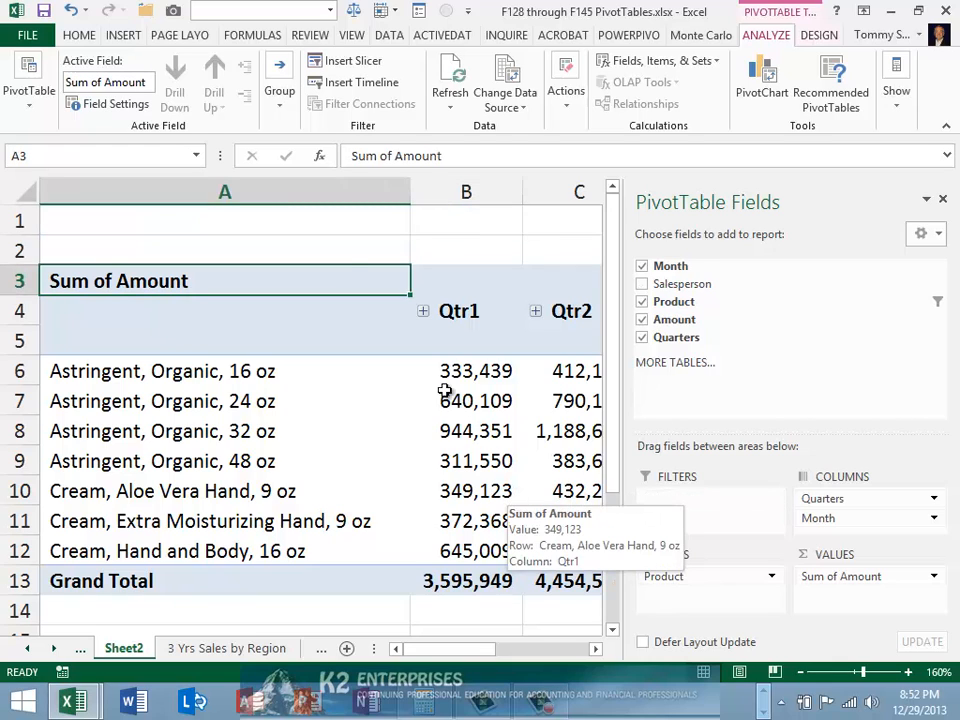
right_click(163, 401)
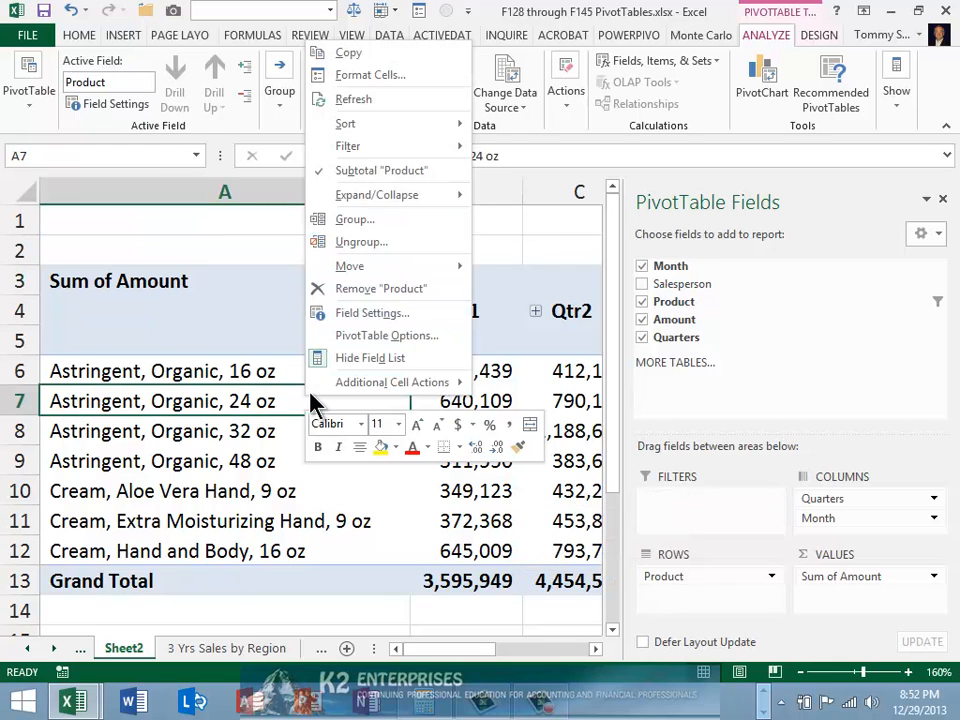
mouse_move(377, 194)
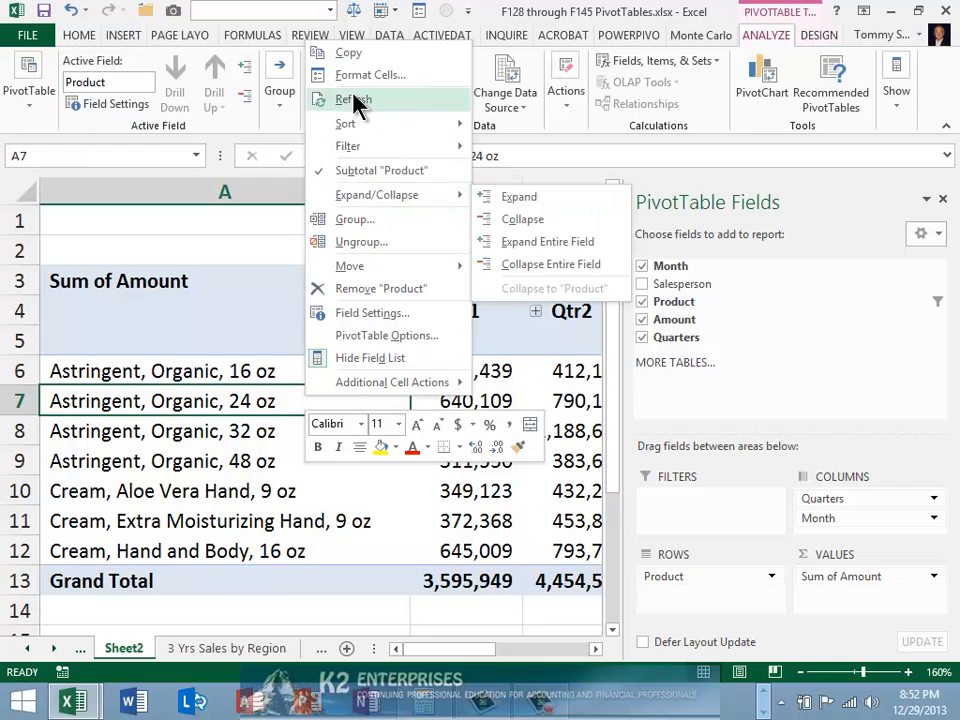
click(352, 99)
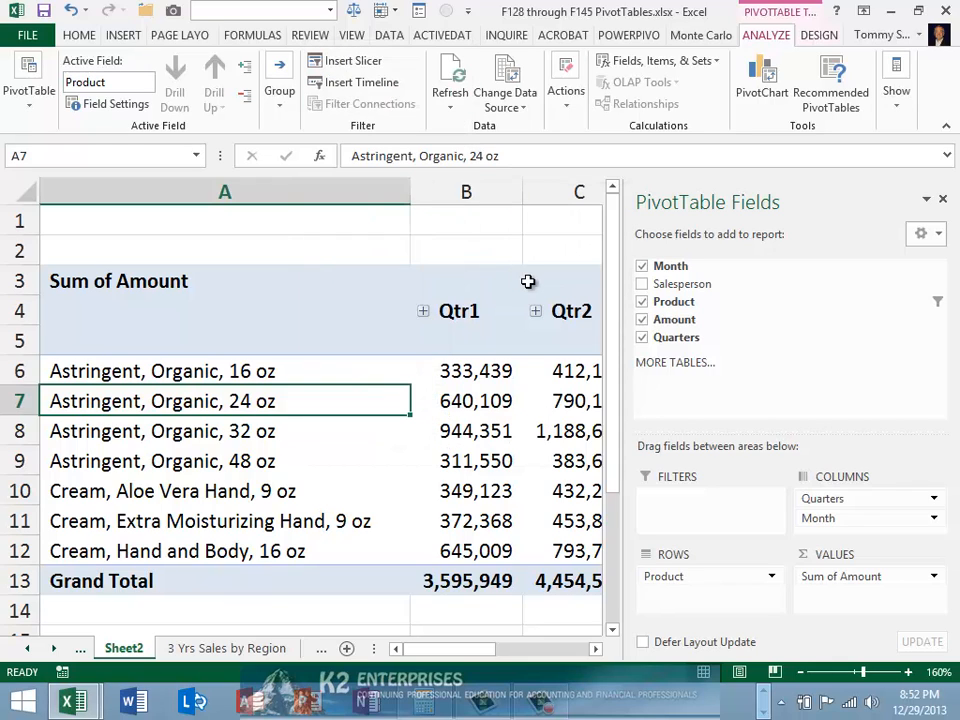
mouse_move(695, 284)
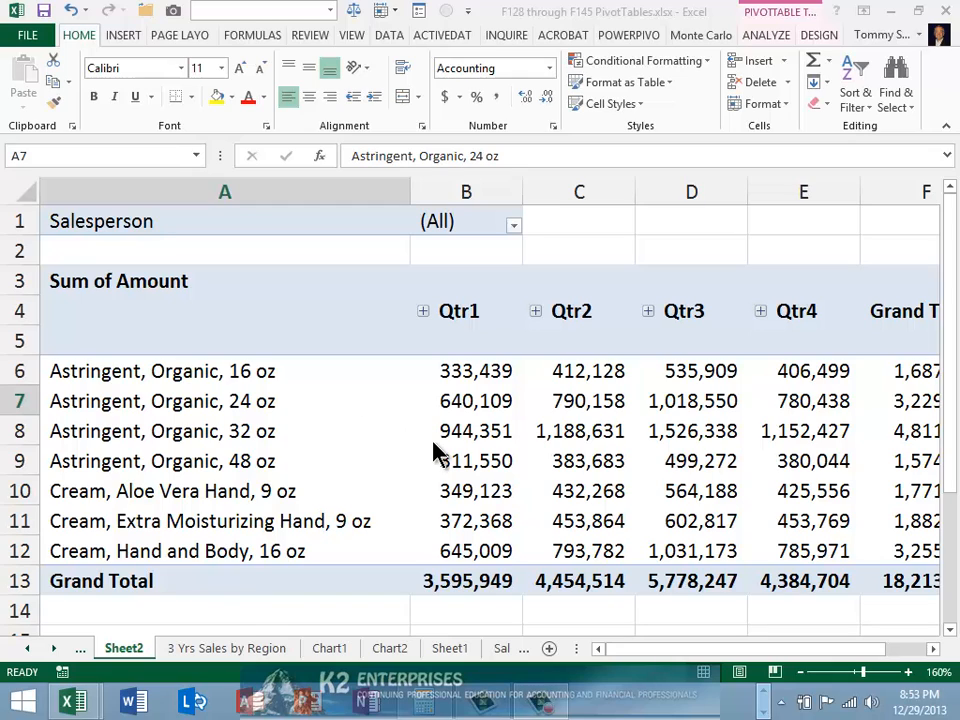
Step: Set 'Number of items to retain per field' to None in the PivotTable Options Data settings
click(465, 431)
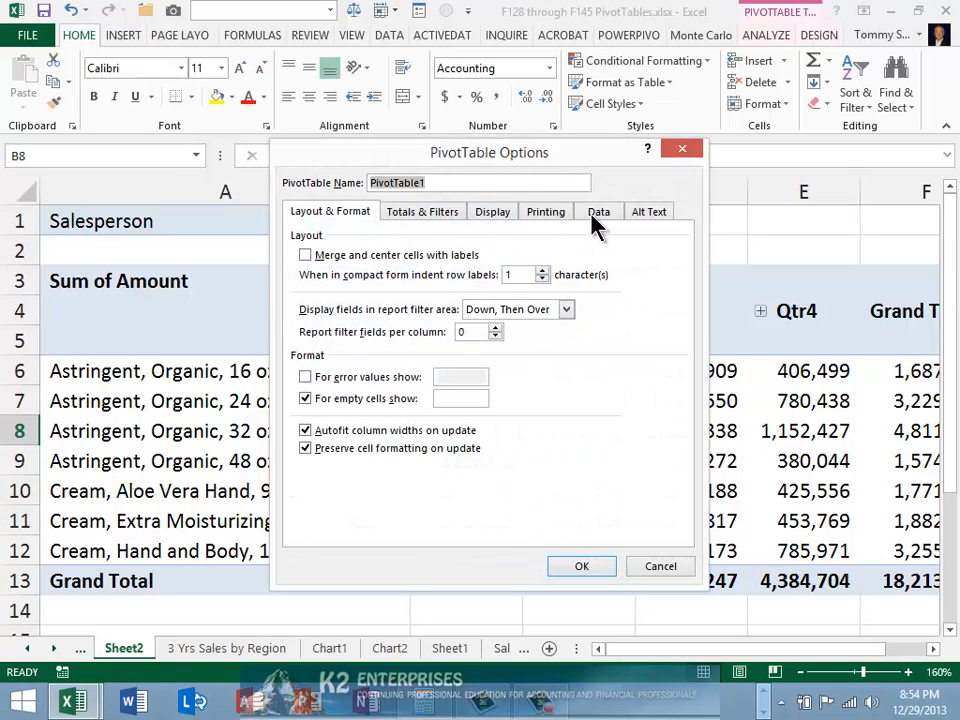
click(598, 211)
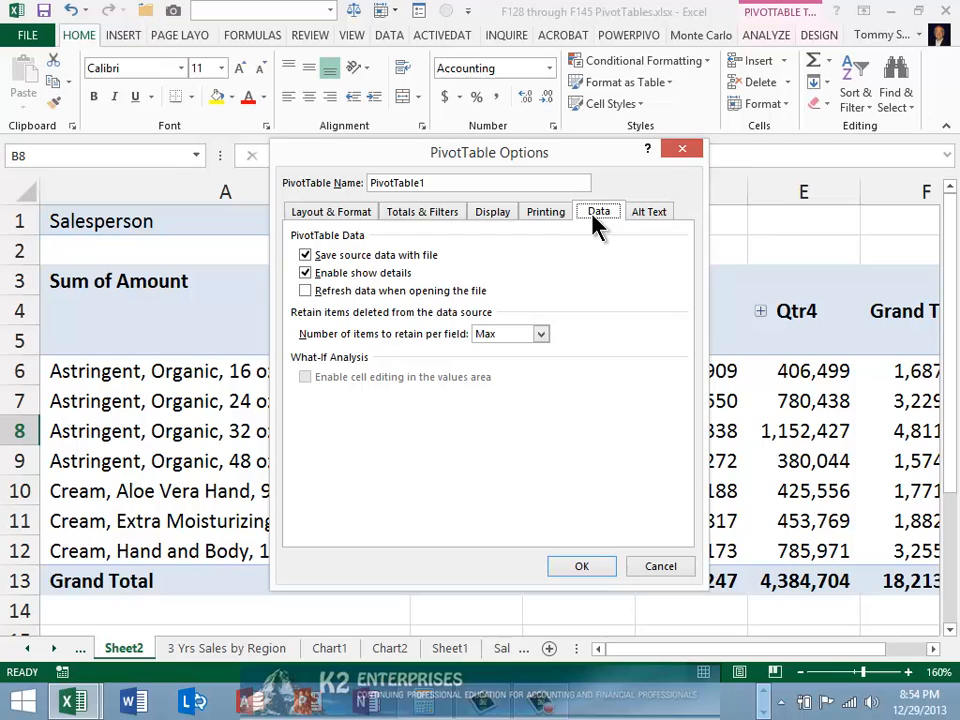
click(540, 333)
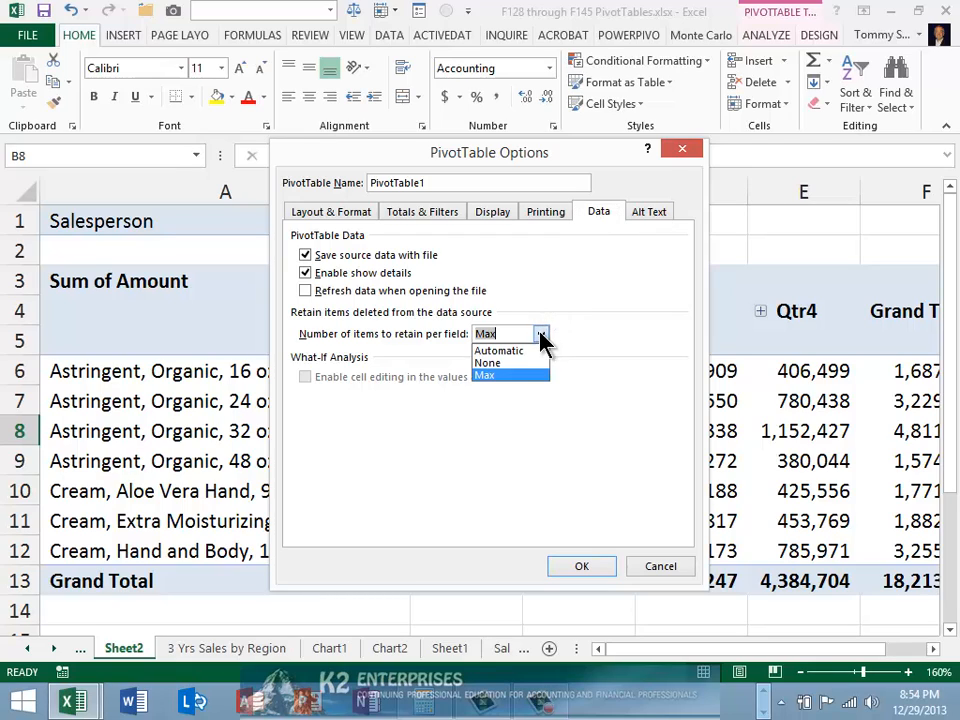
click(487, 362)
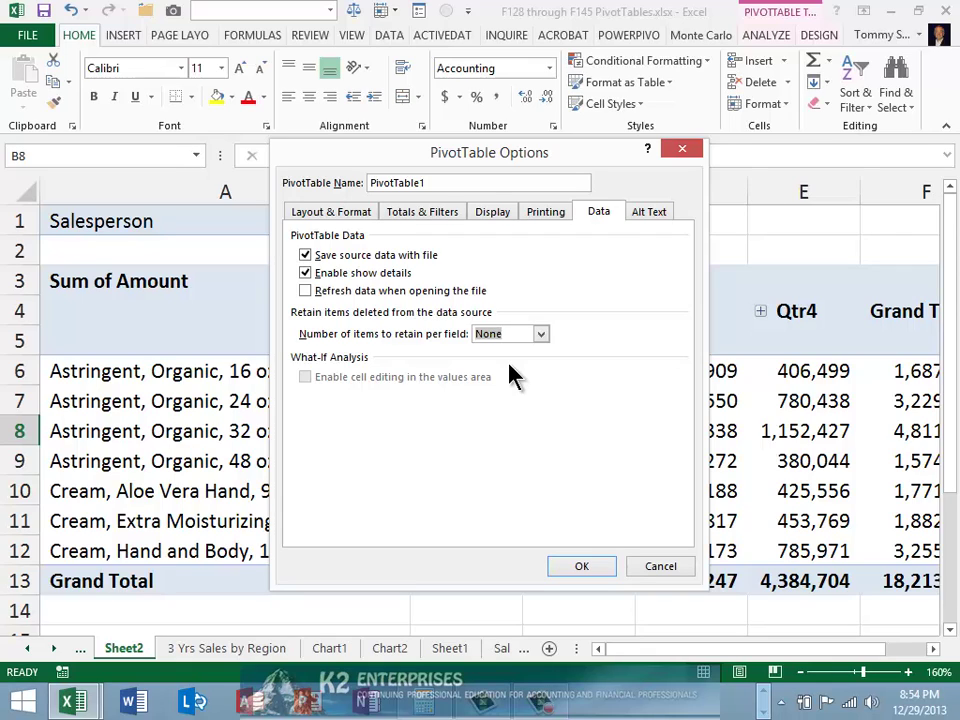
mouse_move(520, 427)
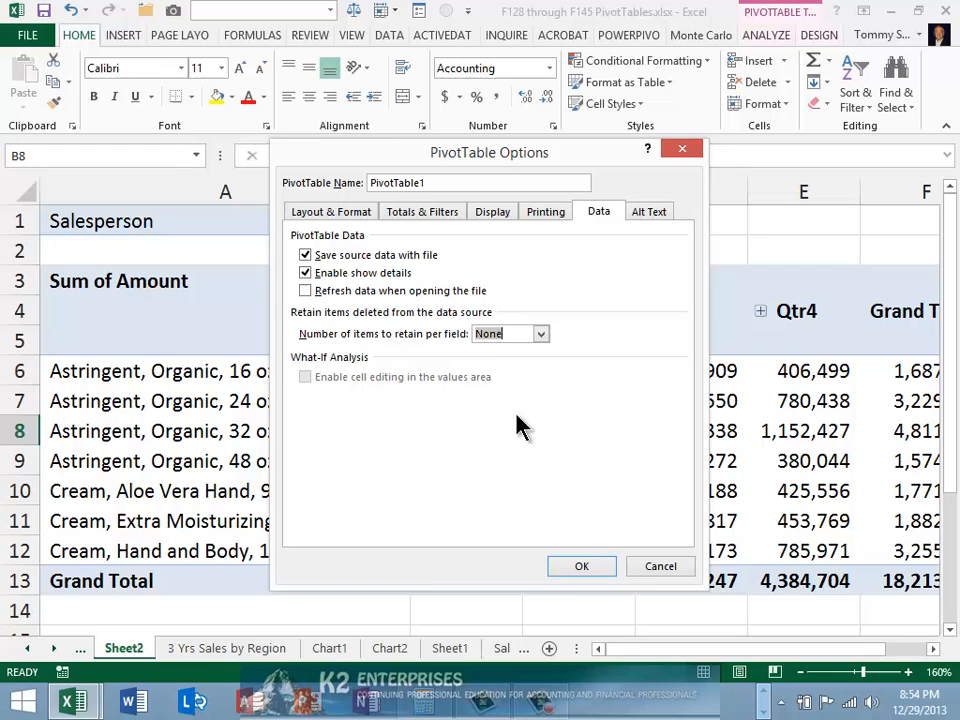
click(581, 566)
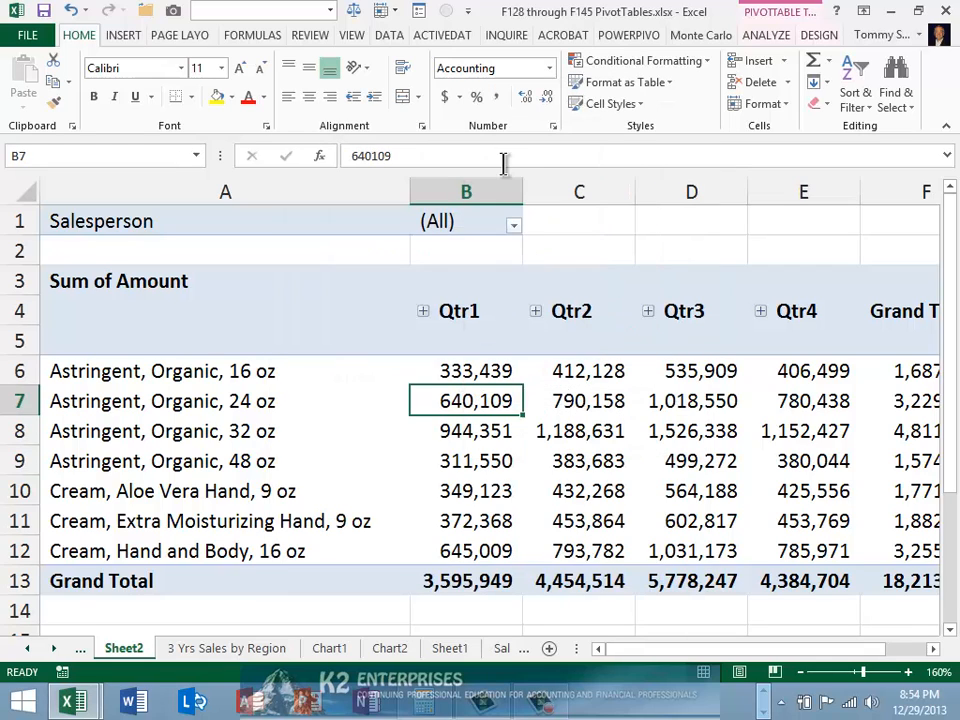
click(512, 224)
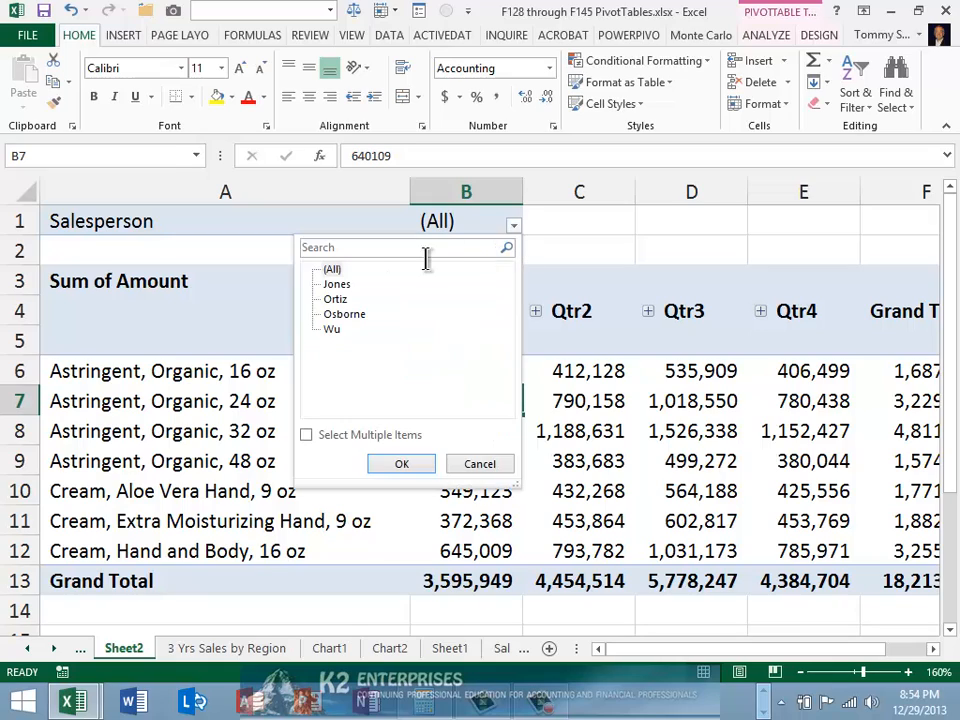
mouse_move(360, 313)
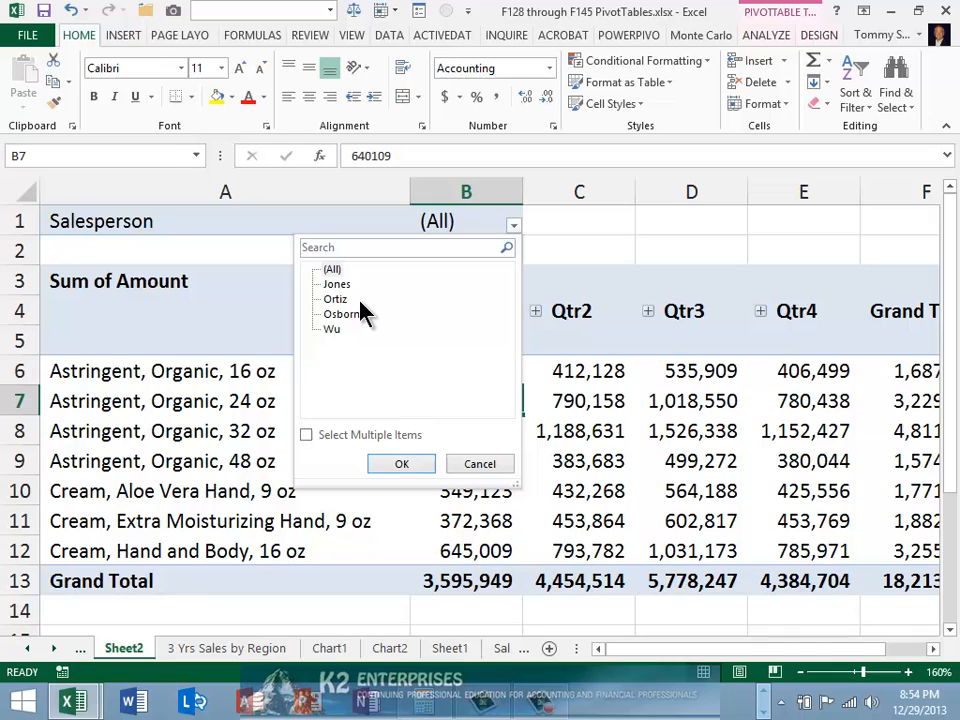
mouse_move(414, 420)
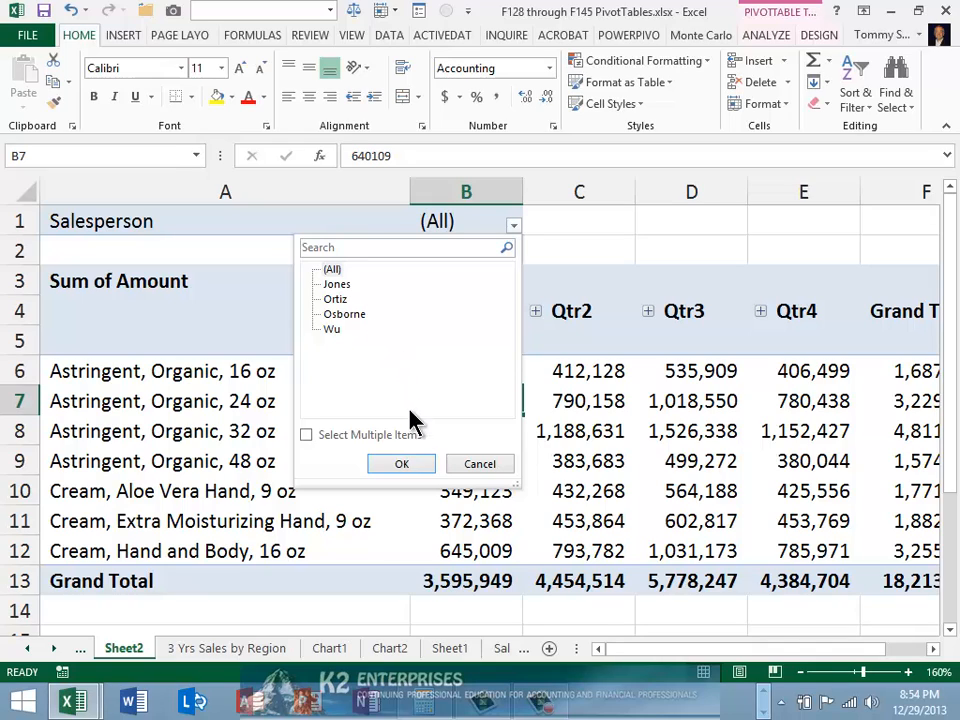
click(479, 464)
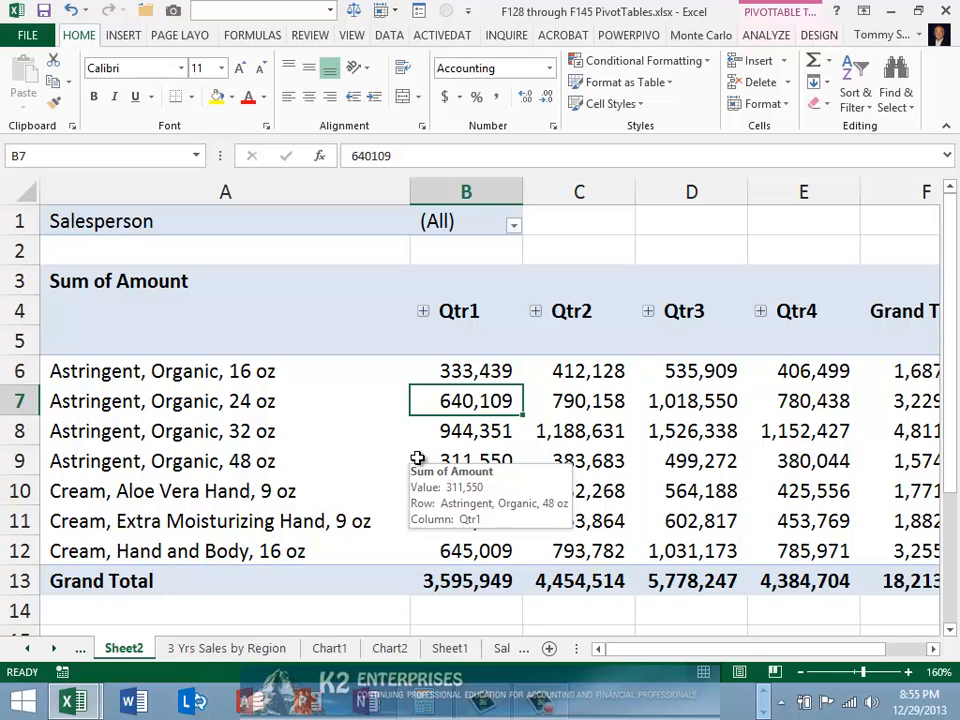
mouse_move(329, 300)
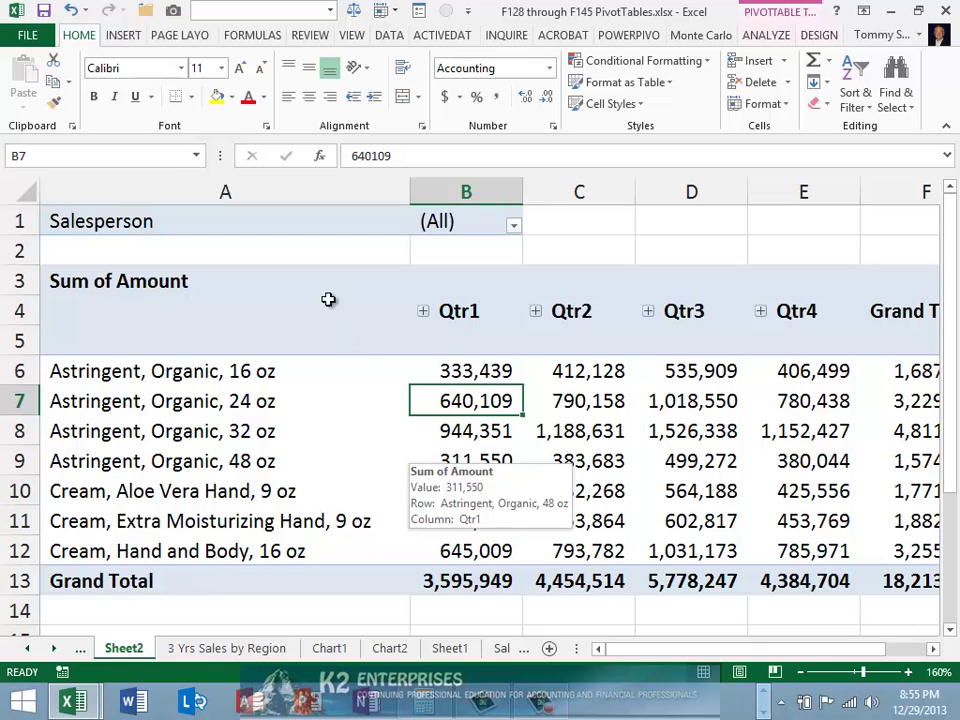